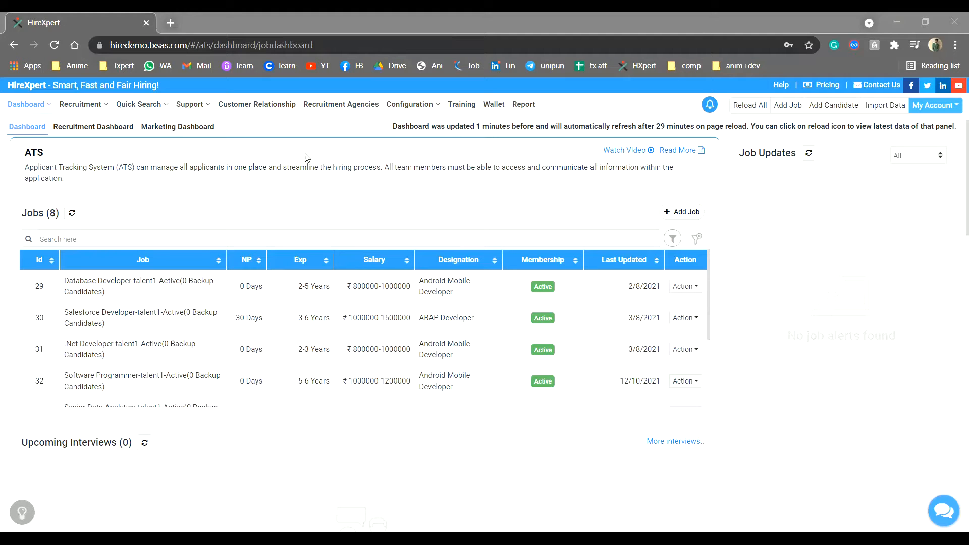
Show the Recruitment menu's page list from the ATS dashboard.
click(81, 104)
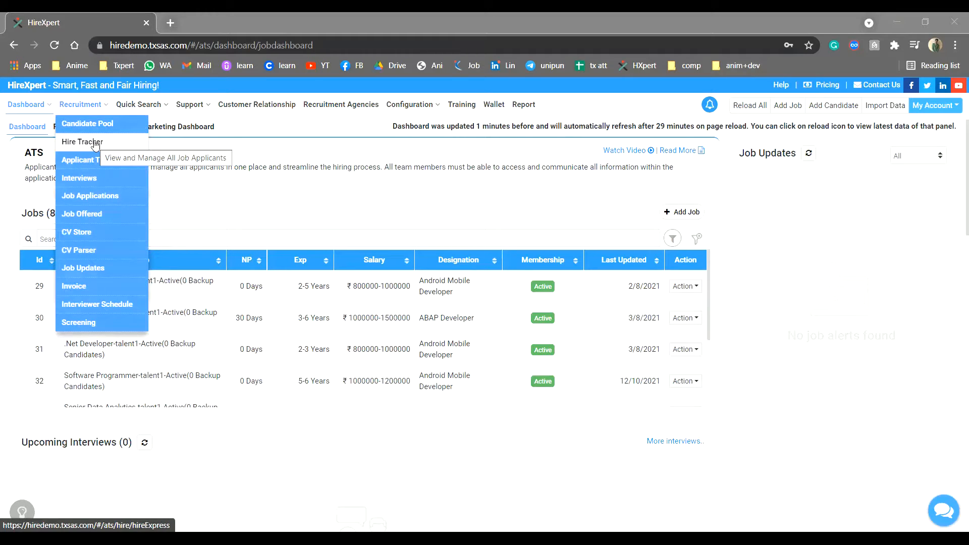
Go to the Hire Tracker listing all nine applicants.
click(81, 141)
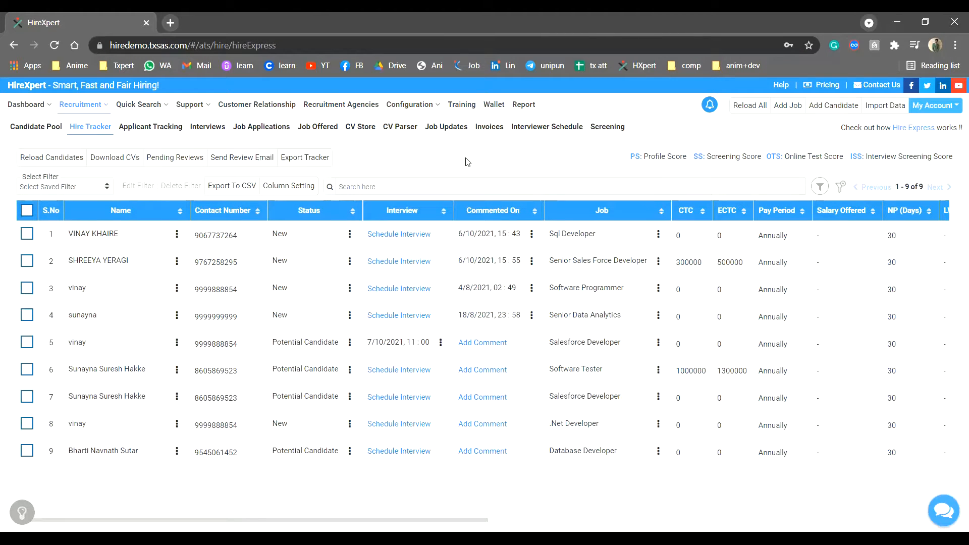
mouse_move(315, 302)
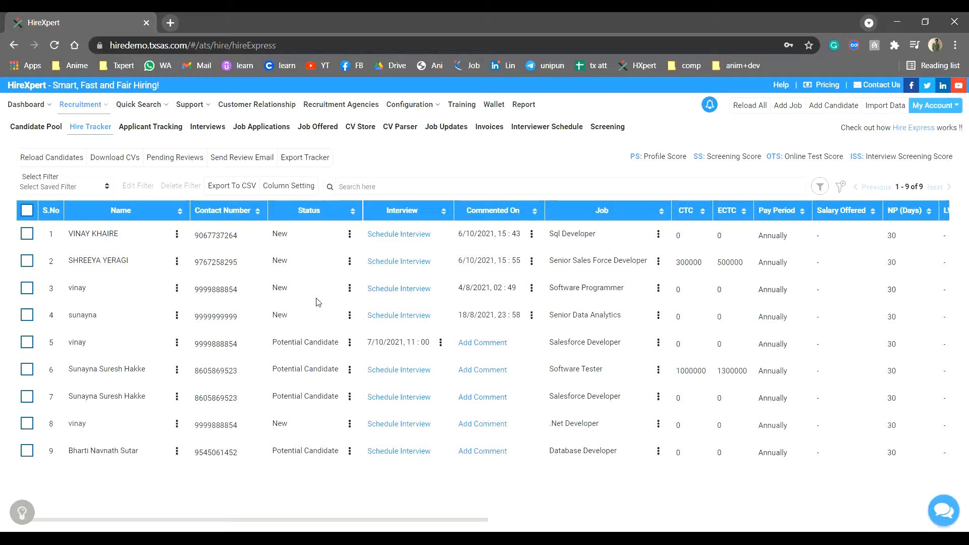
mouse_move(308, 302)
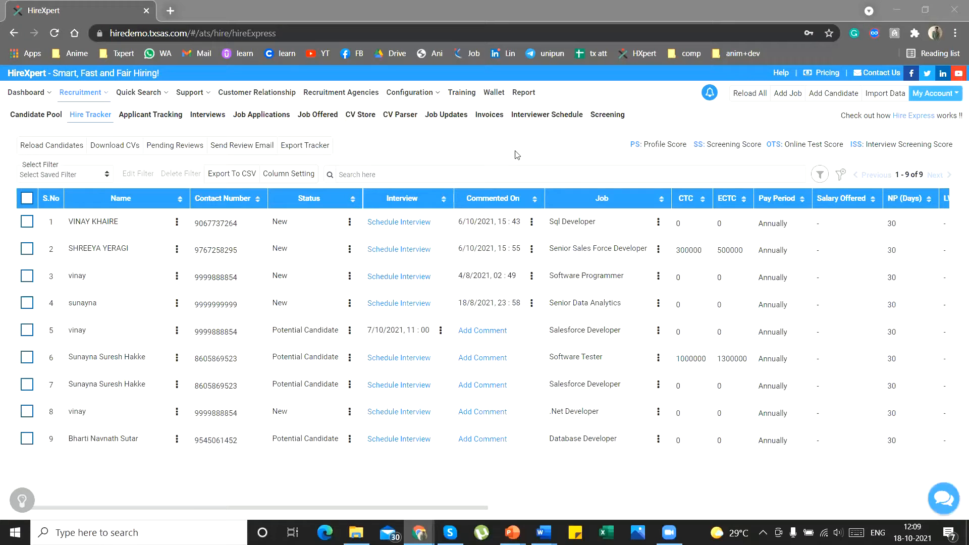
mouse_move(506, 168)
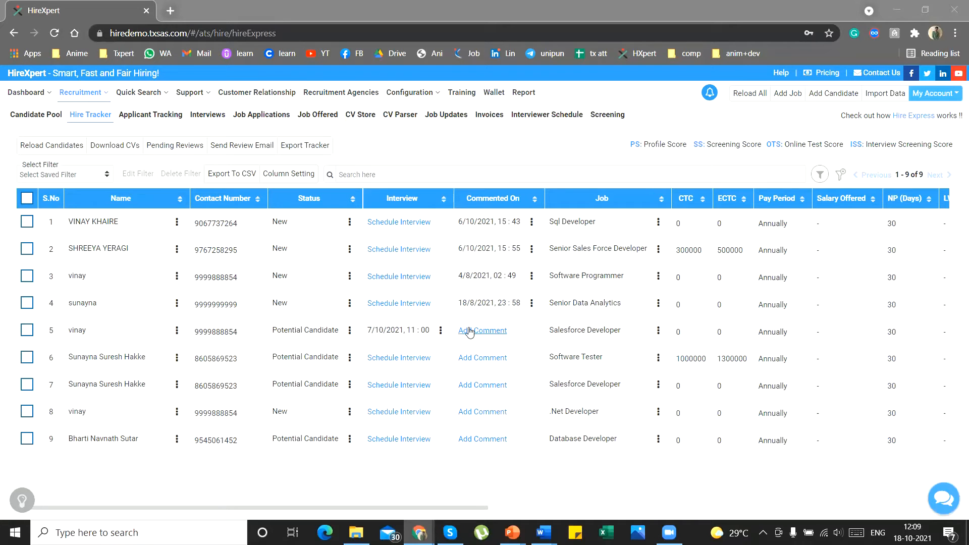
click(483, 330)
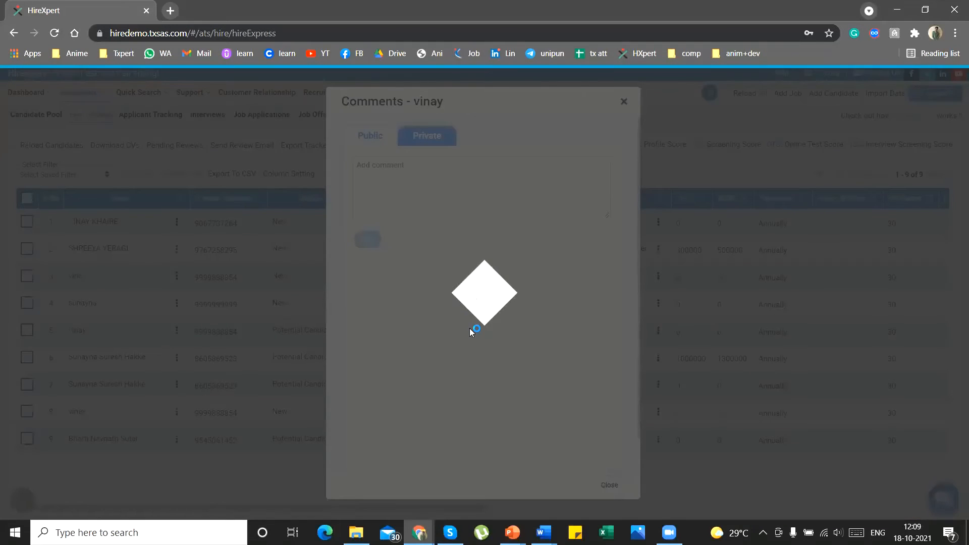
click(371, 135)
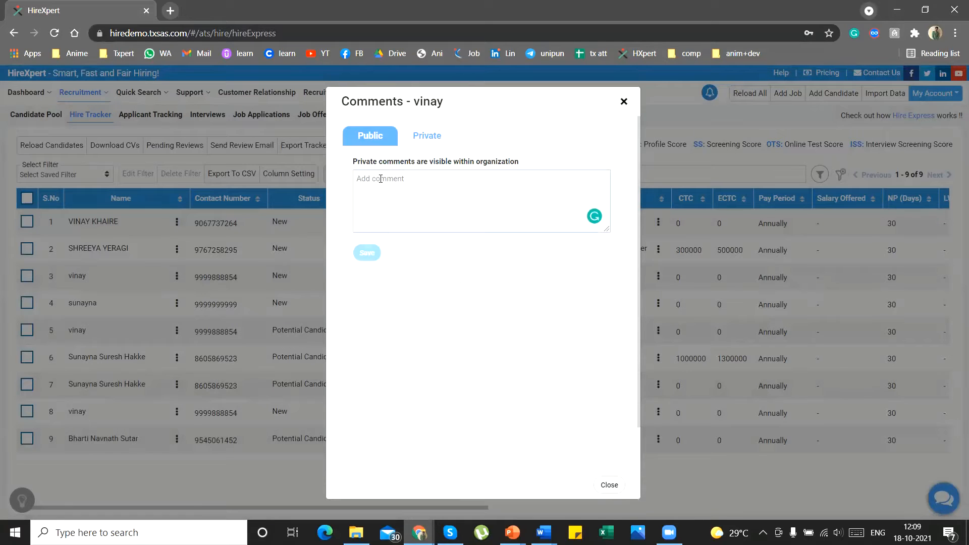
click(426, 136)
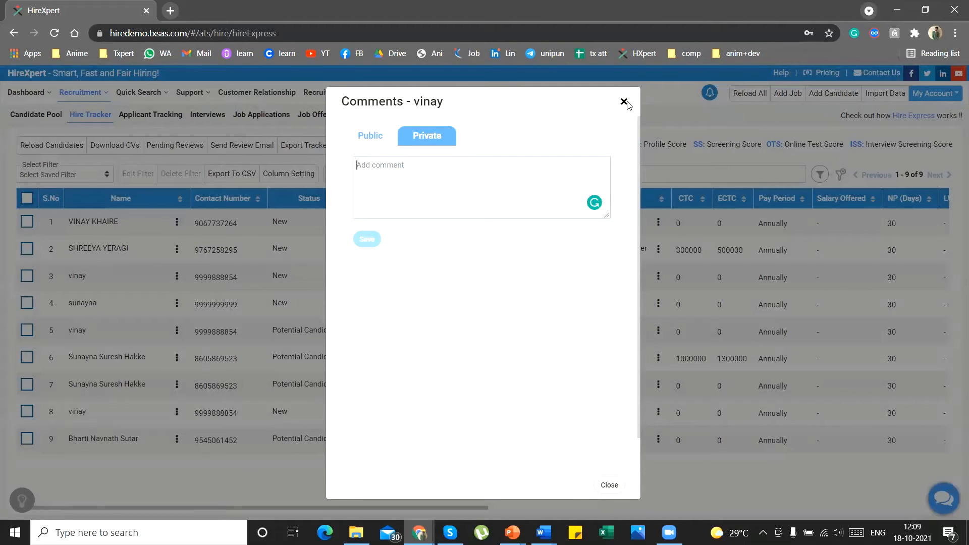
click(624, 101)
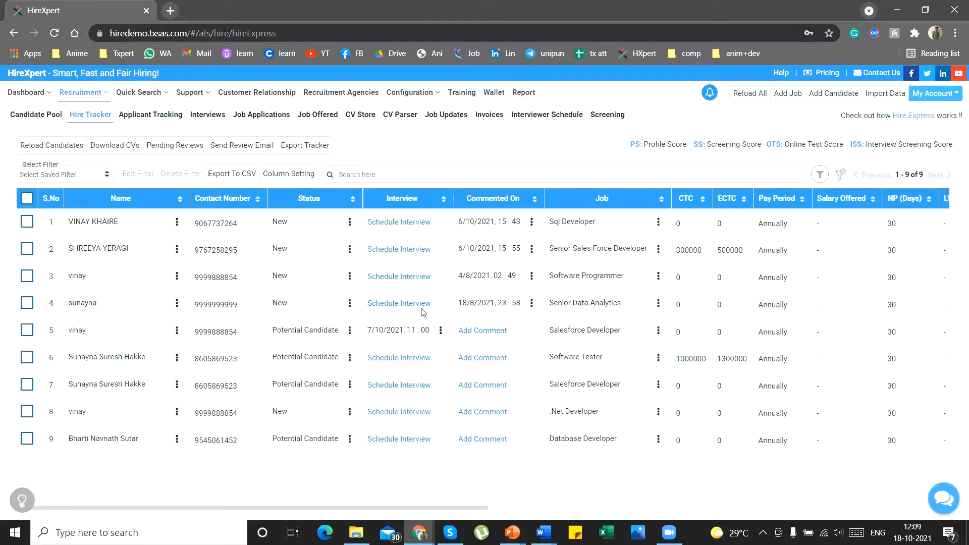
click(399, 303)
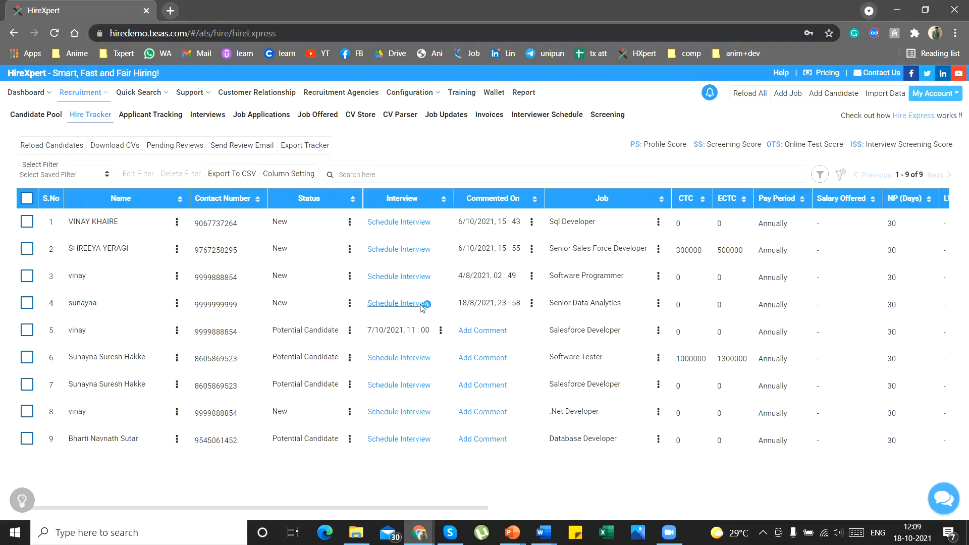
Review sunayna's three past interview rounds in Interview Details, then close the dialog.
click(399, 303)
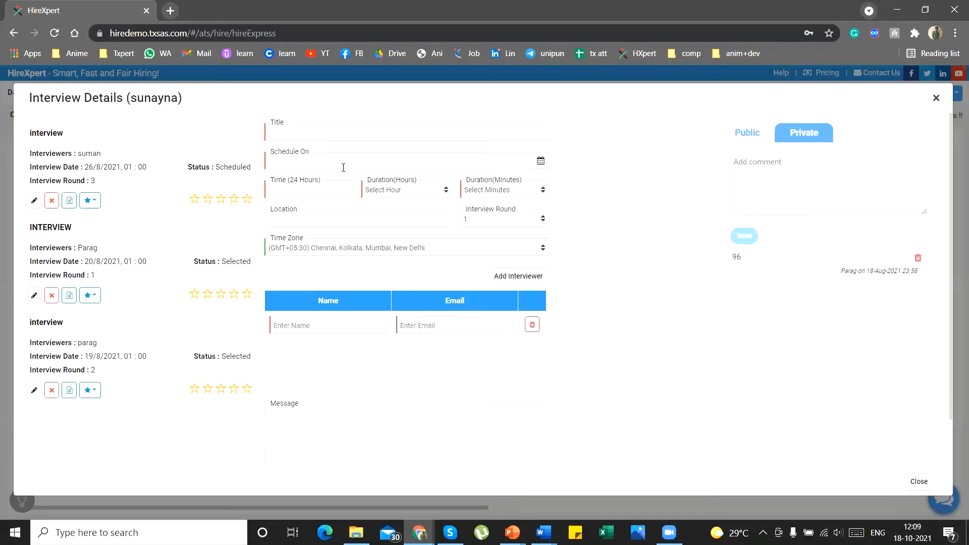
scroll(down, 3)
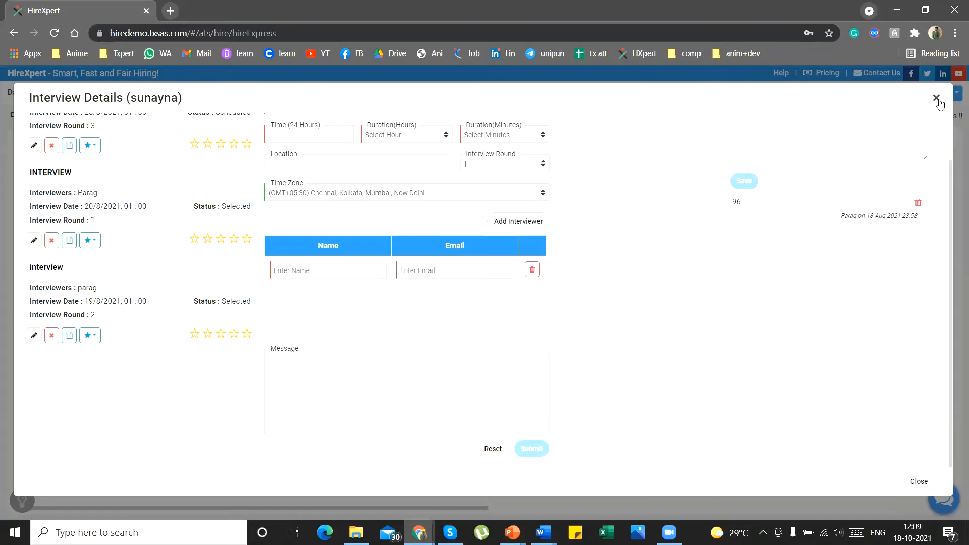
click(936, 98)
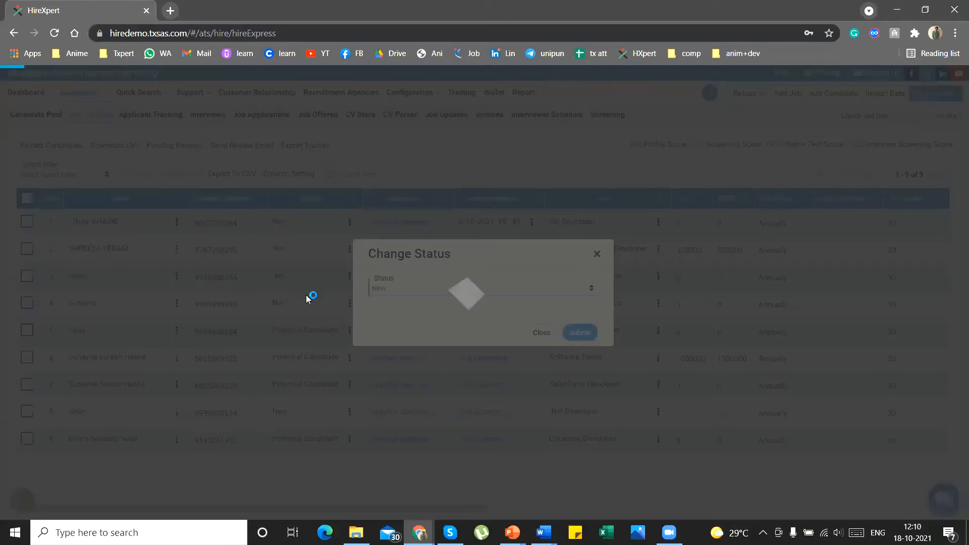
Set vinay's status to Schedule Interview-1 in the Change Status form.
click(482, 287)
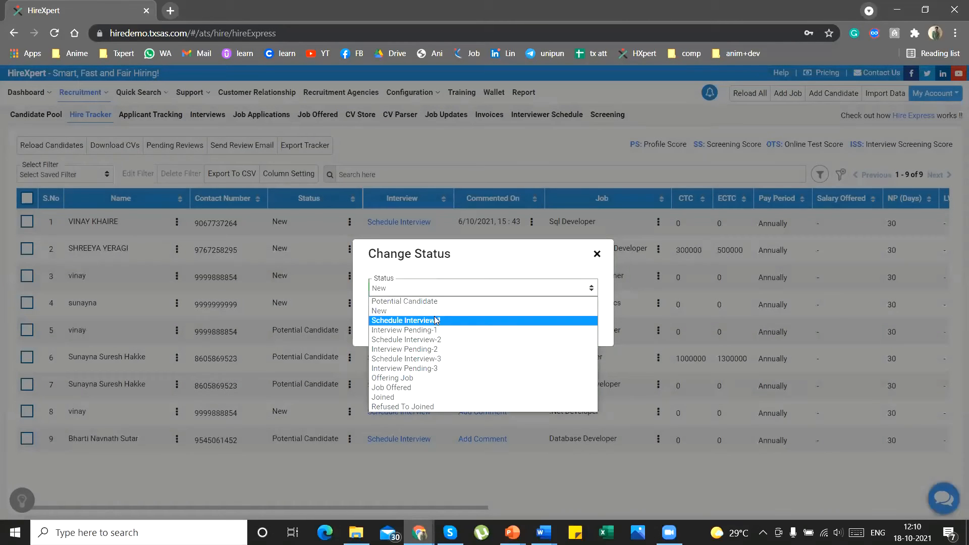
click(404, 320)
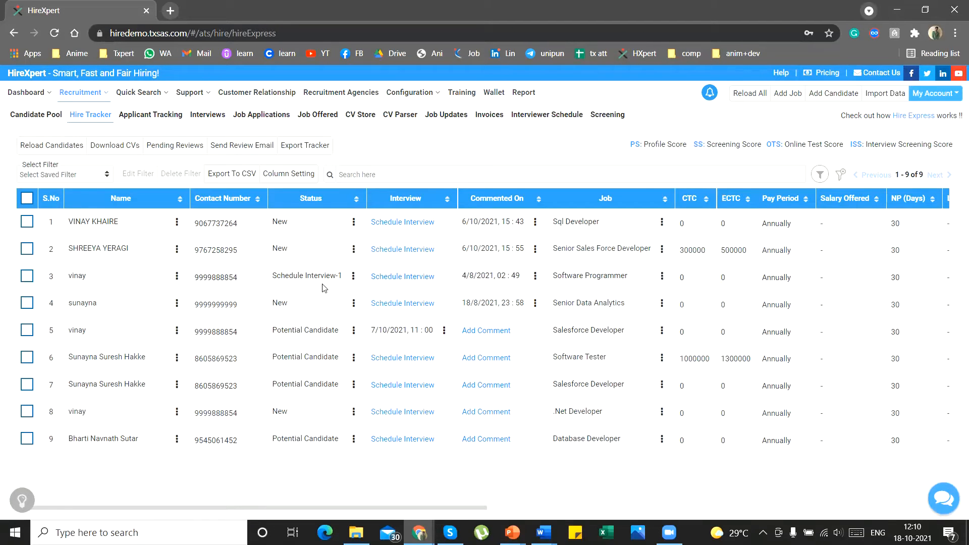
double_click(76, 275)
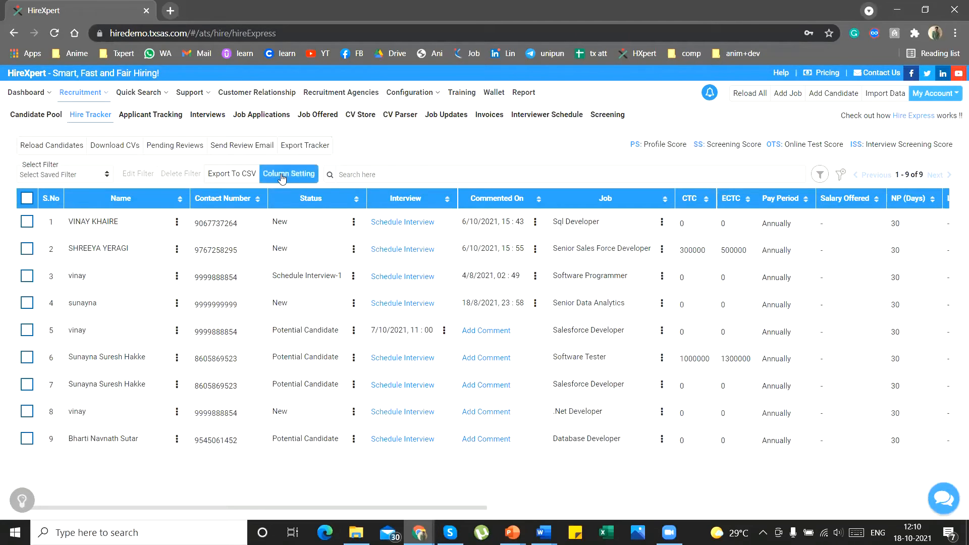
click(287, 173)
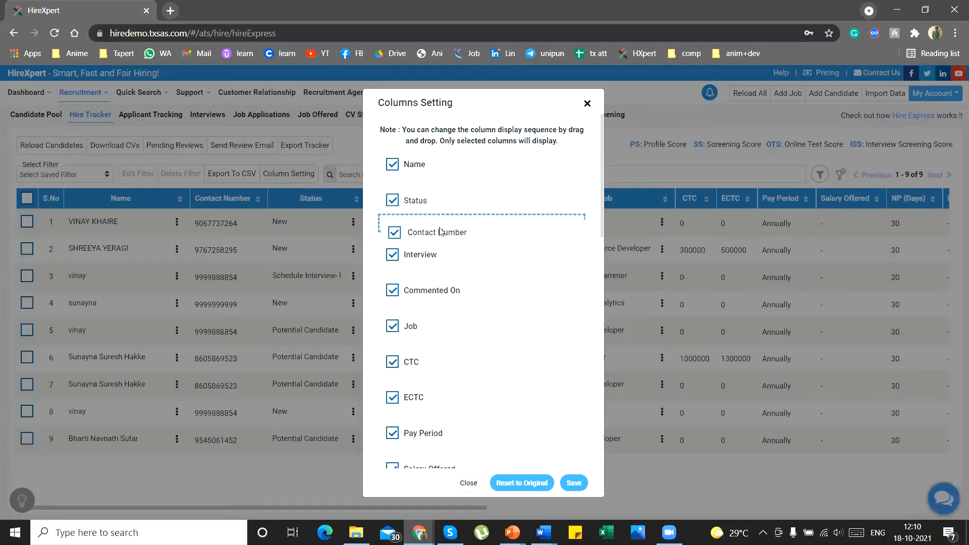
drag(420, 254, 420, 198)
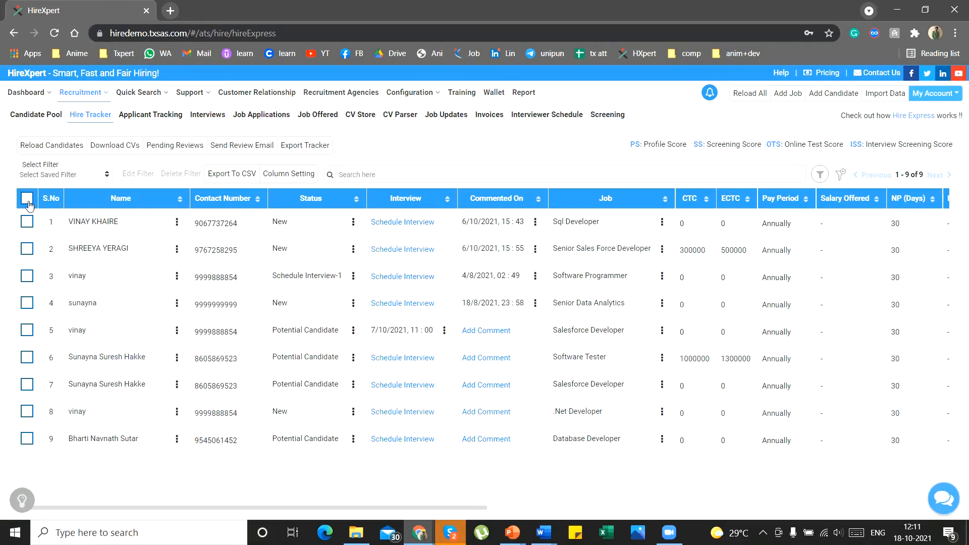
click(26, 199)
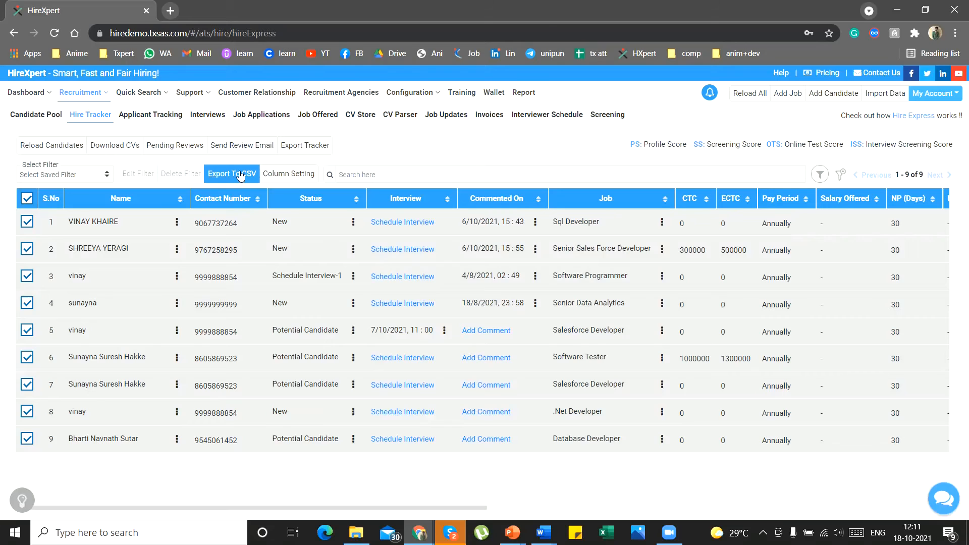
Bring up the Select CSV Column export dialog and close it without exporting.
click(232, 174)
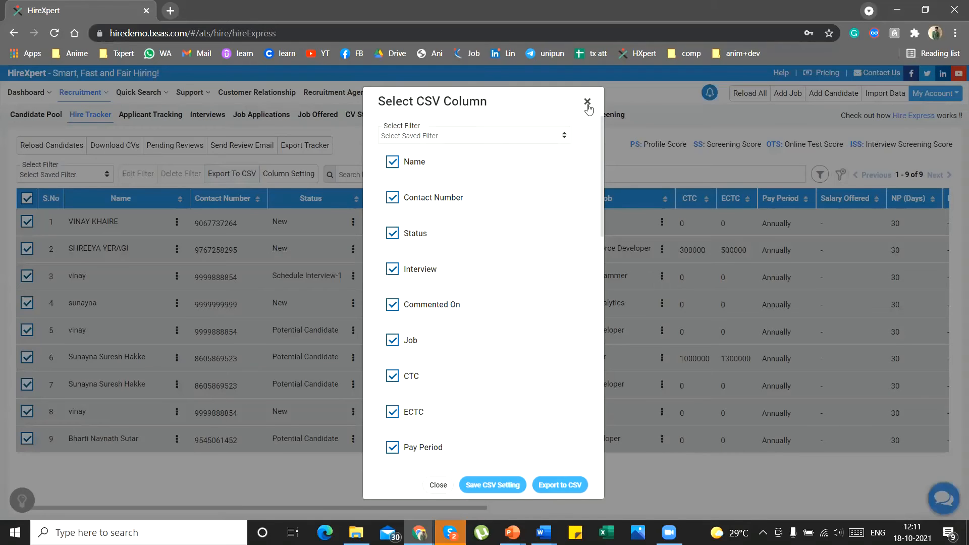
click(587, 101)
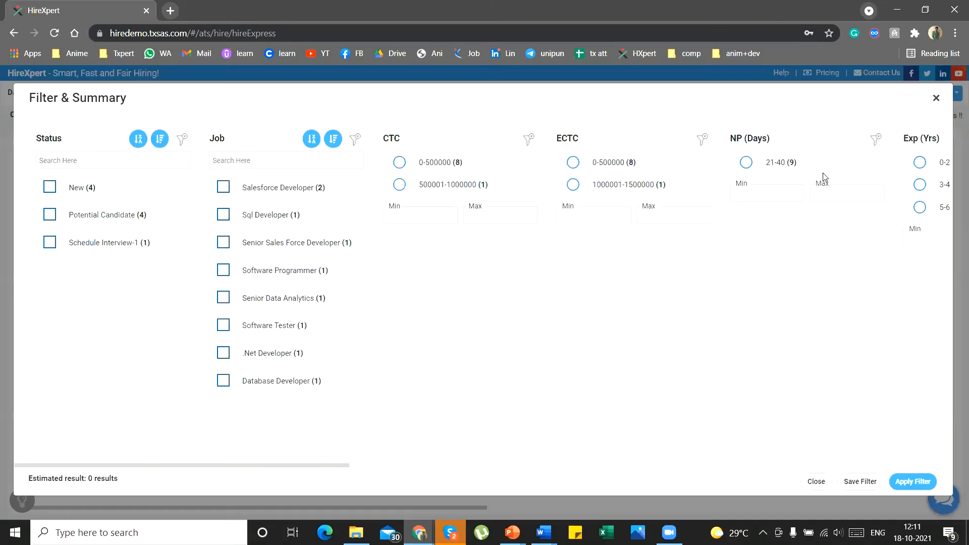
Tick Senior Sales Force Developer, Software Programmer and 21-40 day NP filters, then close unapplied.
click(223, 242)
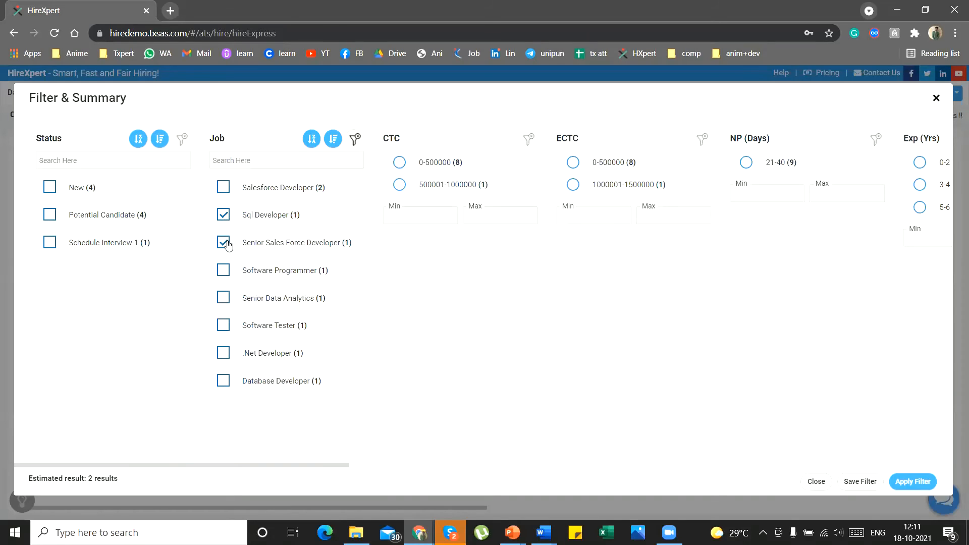
click(223, 271)
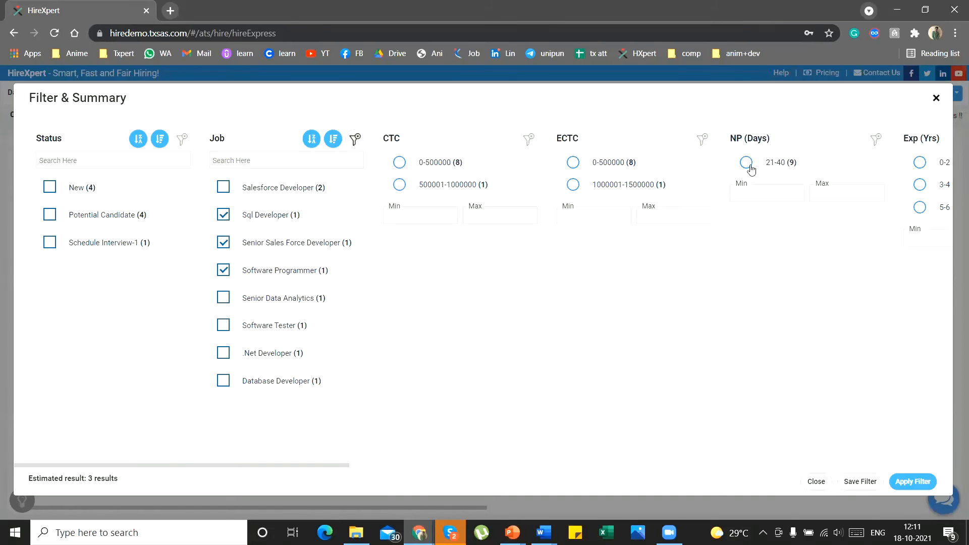
click(746, 161)
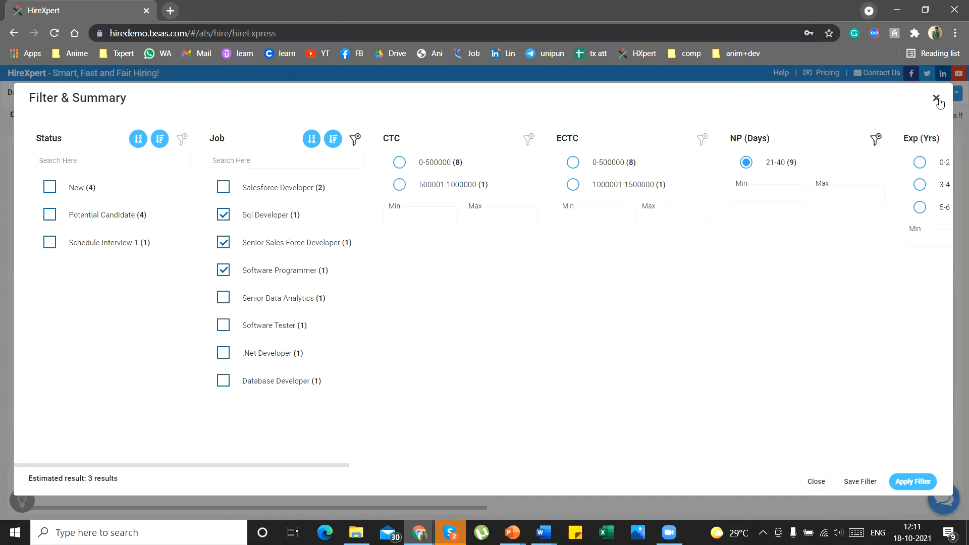
click(938, 99)
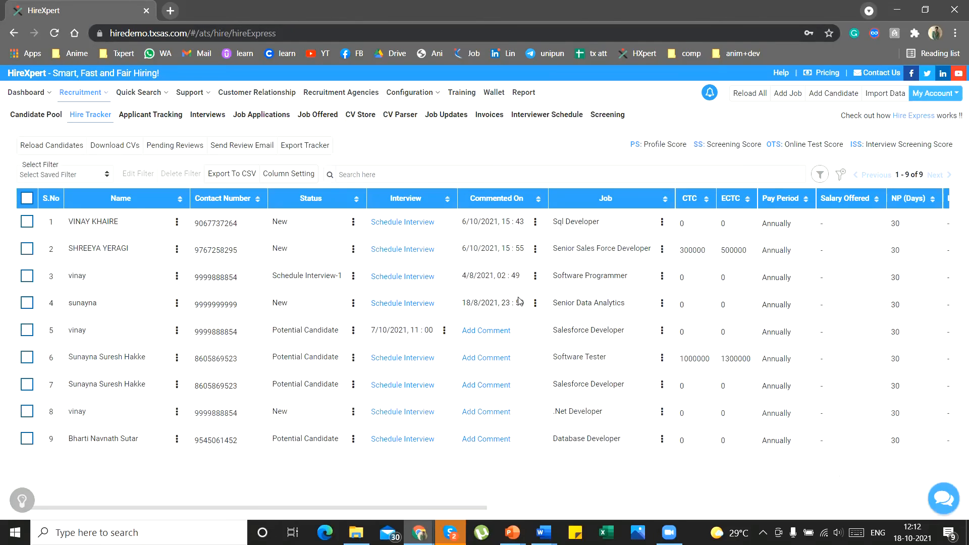